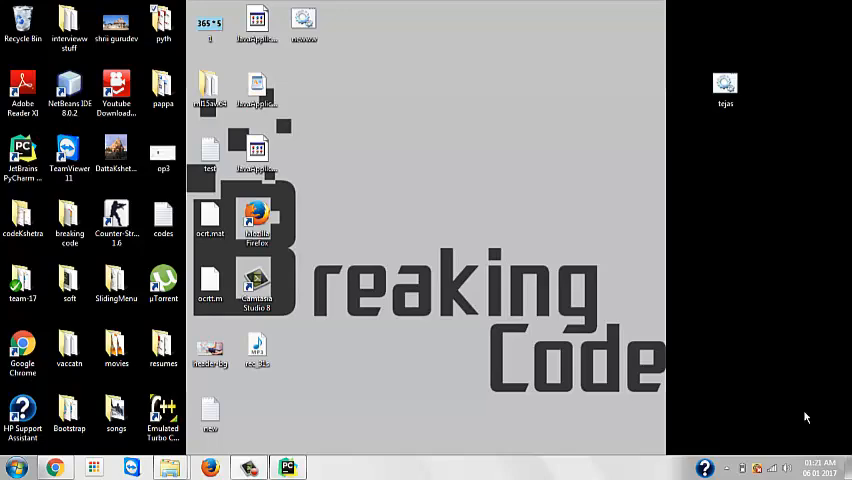
mouse_move(264, 446)
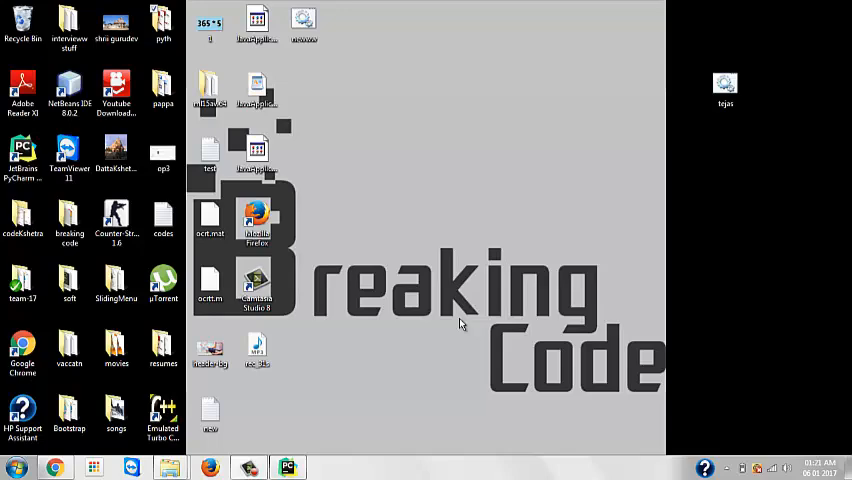
mouse_move(356, 280)
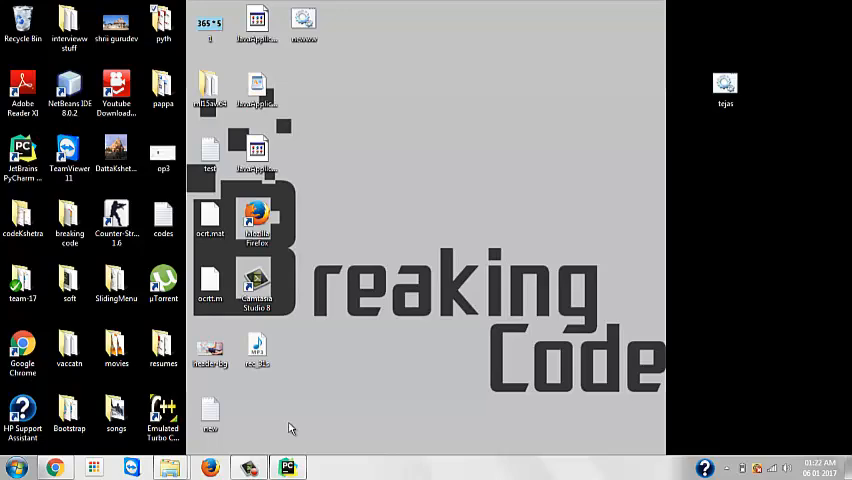
mouse_move(540, 148)
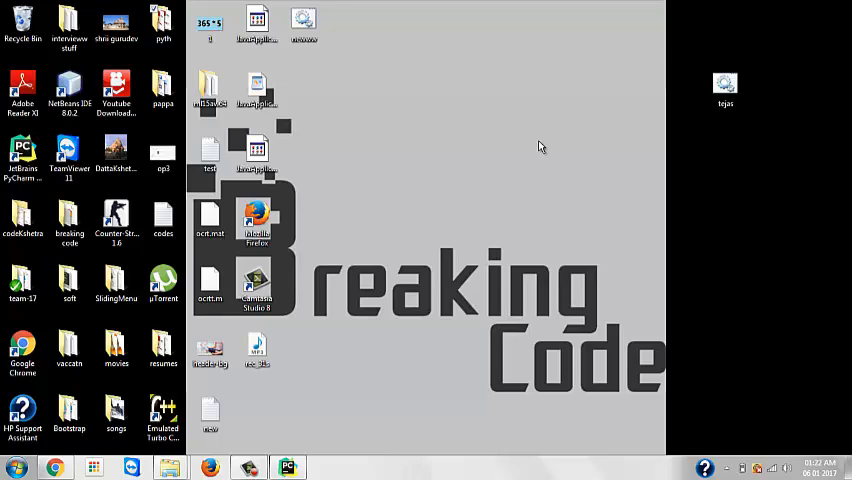
mouse_move(426, 194)
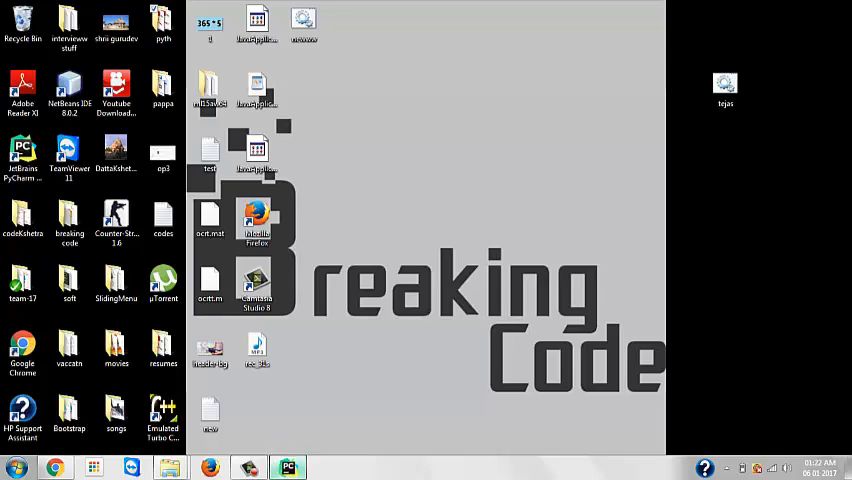
Bring up stream.py in PyCharm, then switch to the Tweepy tutorial in the browser
left_click(288, 468)
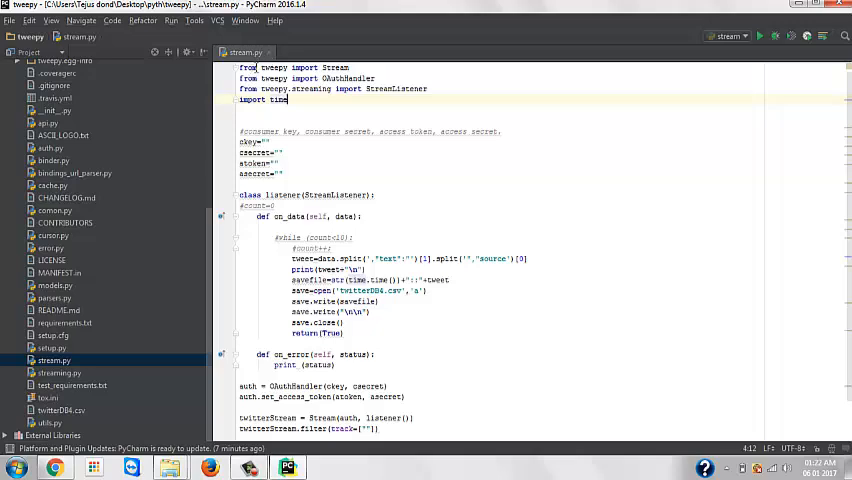
left_click(284, 164)
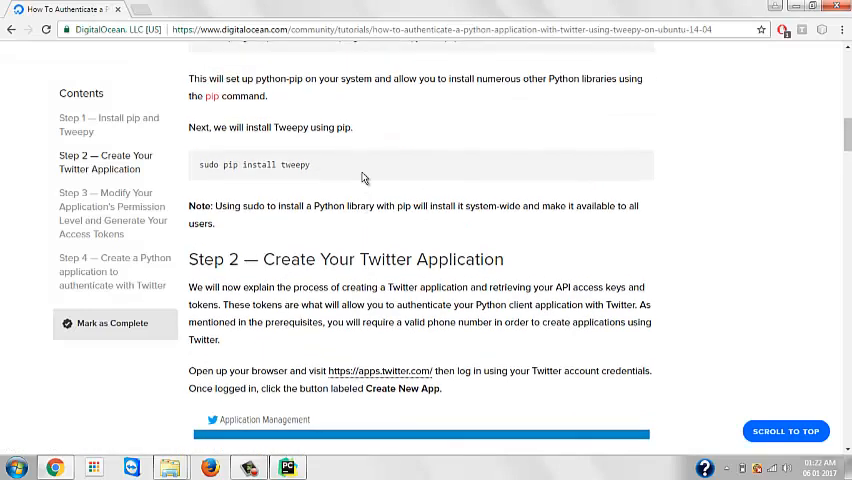
Select the pip installation command in the DigitalOcean tutorial
scroll("up", 3)
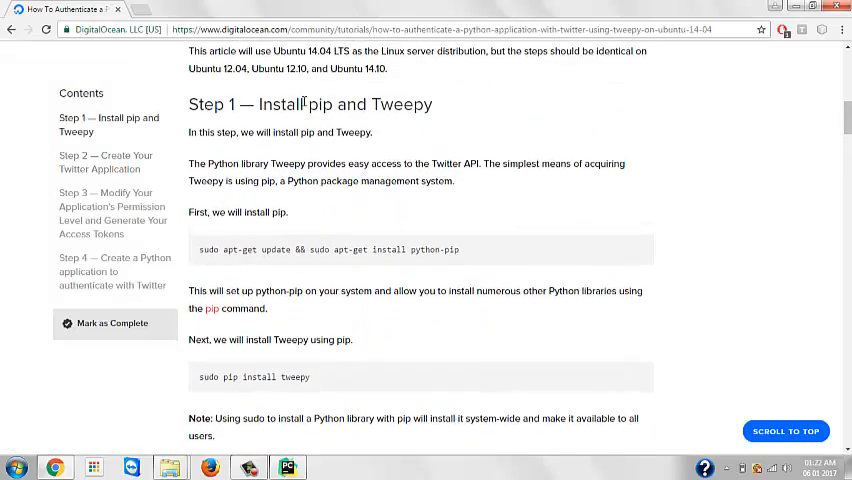
triple_click(310, 104)
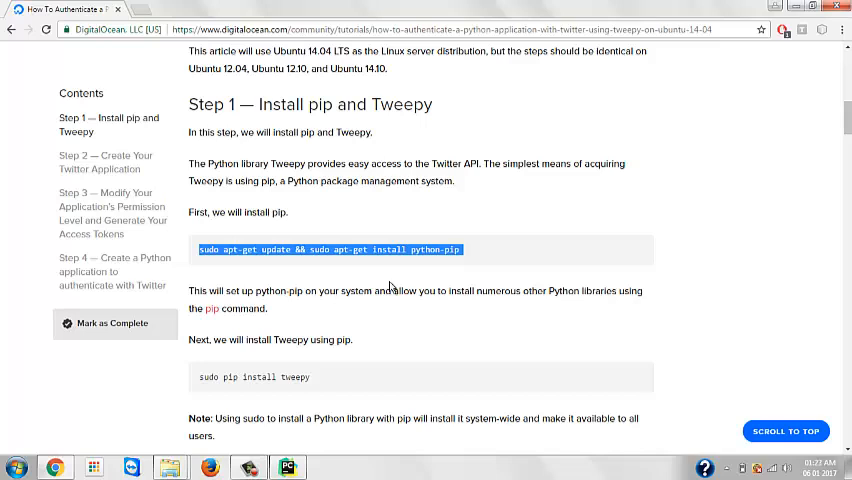
mouse_move(338, 272)
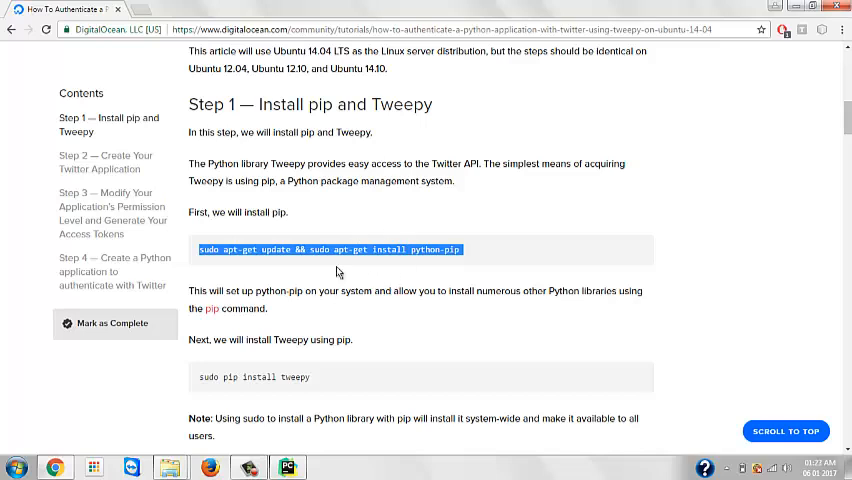
Read down to Step 2 and bring up link options for apps.twitter.com
scroll("down", 3)
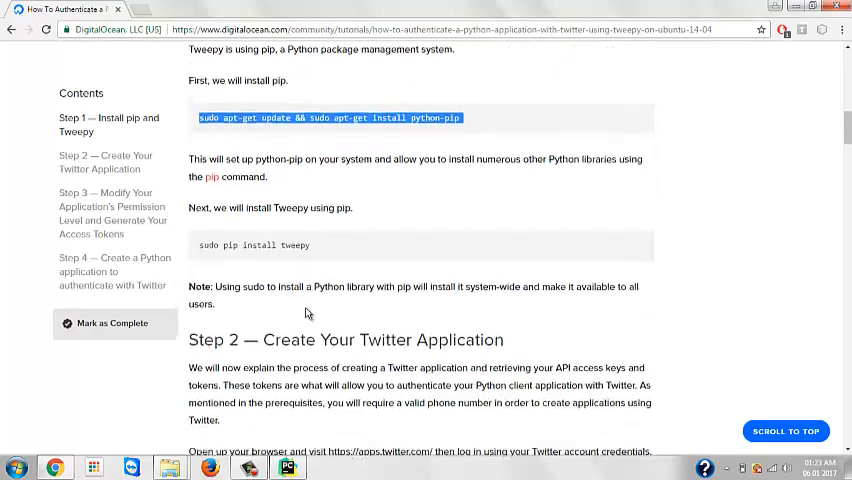
scroll("down", 3)
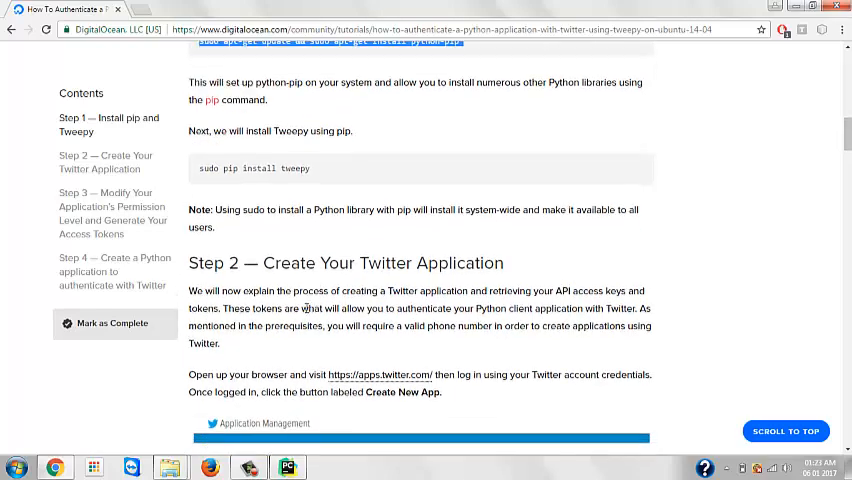
scroll("down", 3)
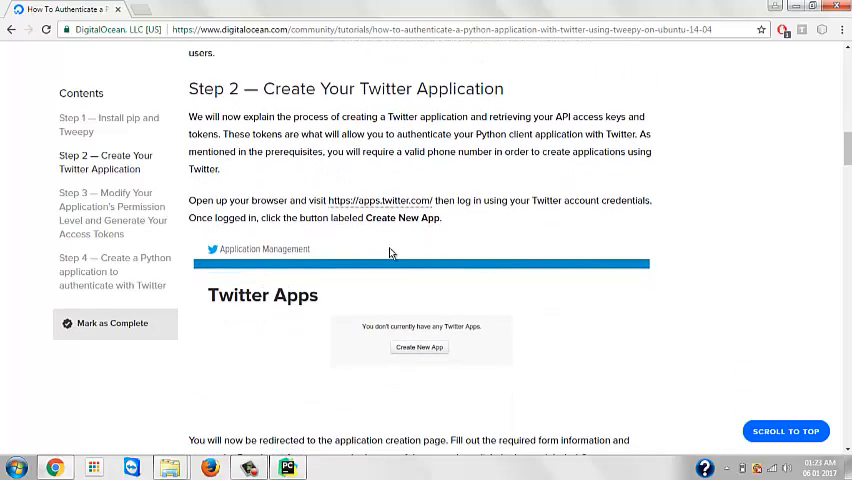
mouse_move(380, 204)
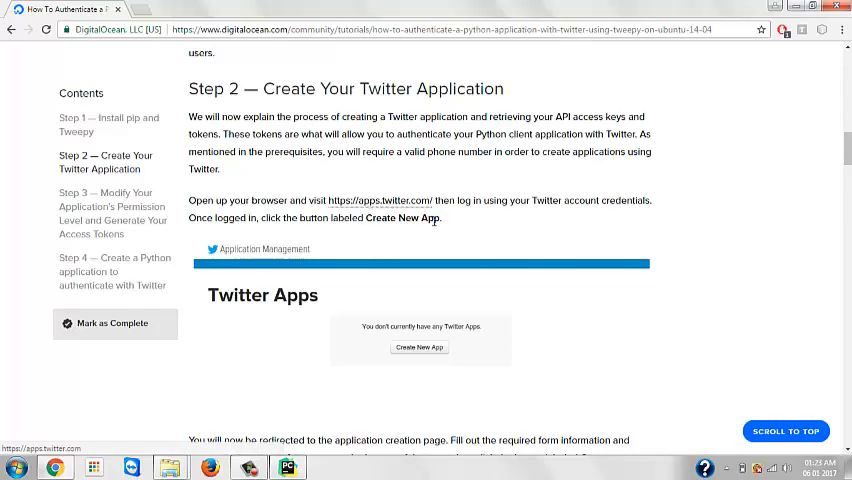
right_click(380, 200)
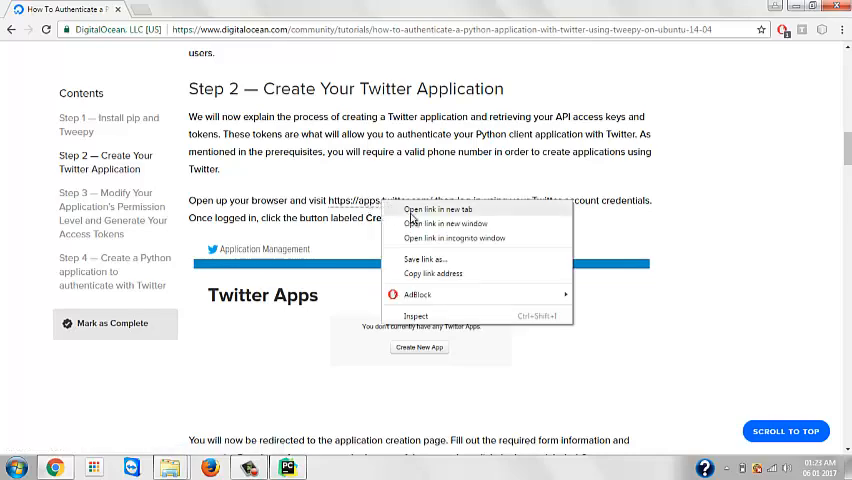
Open apps.twitter.com in a new tab and start a new app via Create New App
left_click(436, 208)
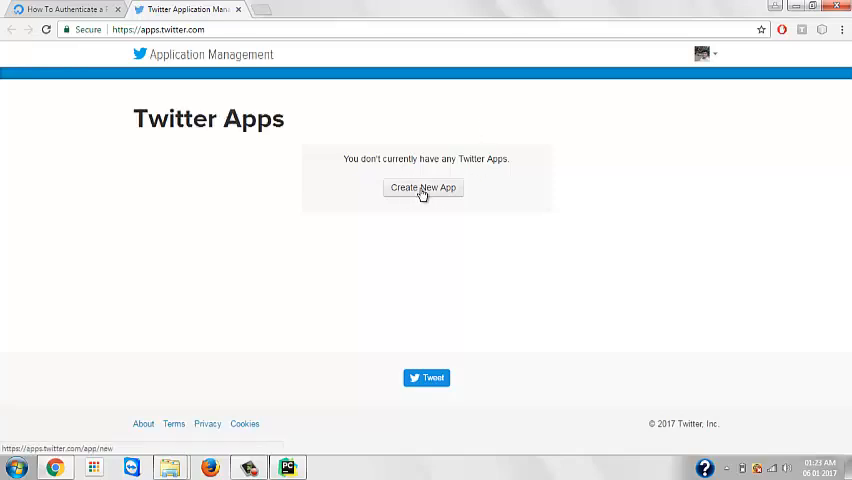
left_click(422, 188)
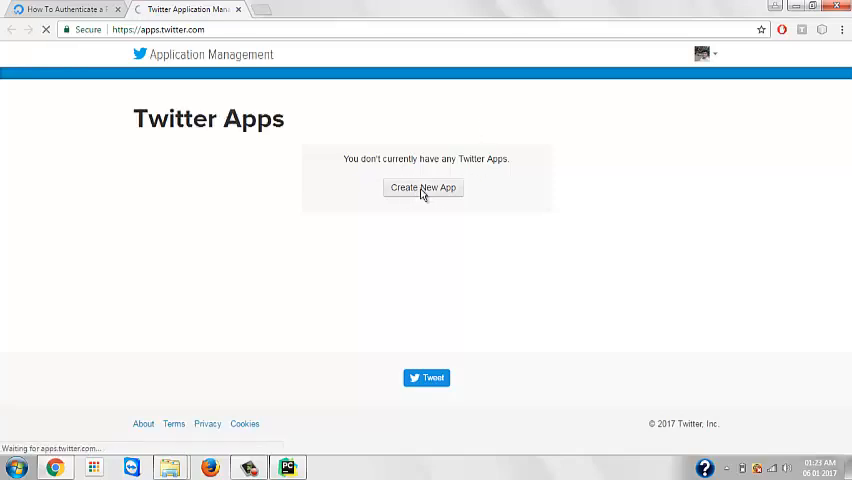
left_click(422, 188)
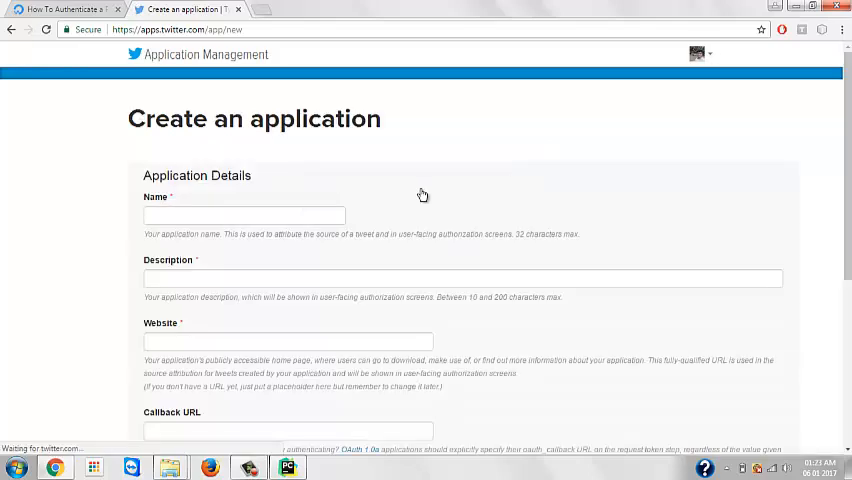
Name the app 'breakingcode' and describe it as 'just a normal appl...'
left_click(244, 214)
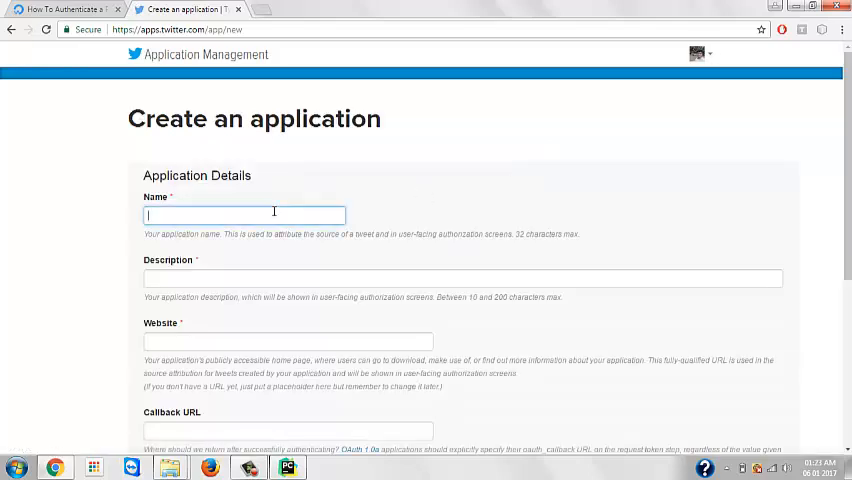
type("breakingcodee")
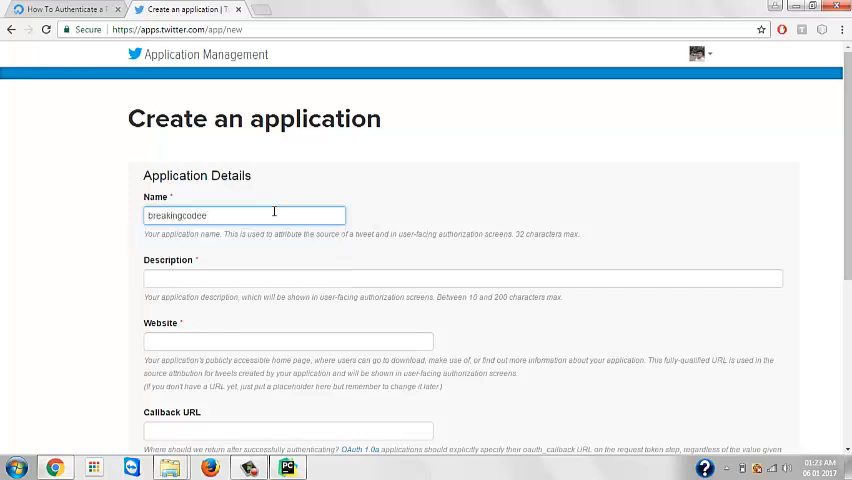
type("breakingcode")
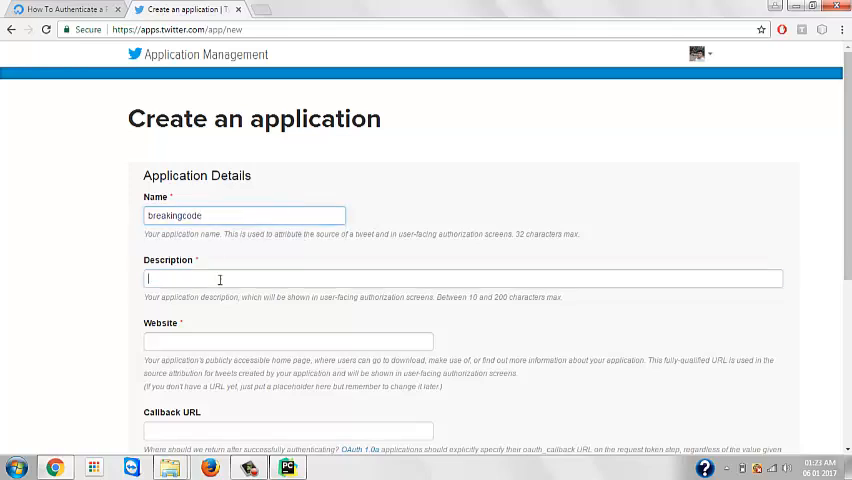
left_click(464, 278)
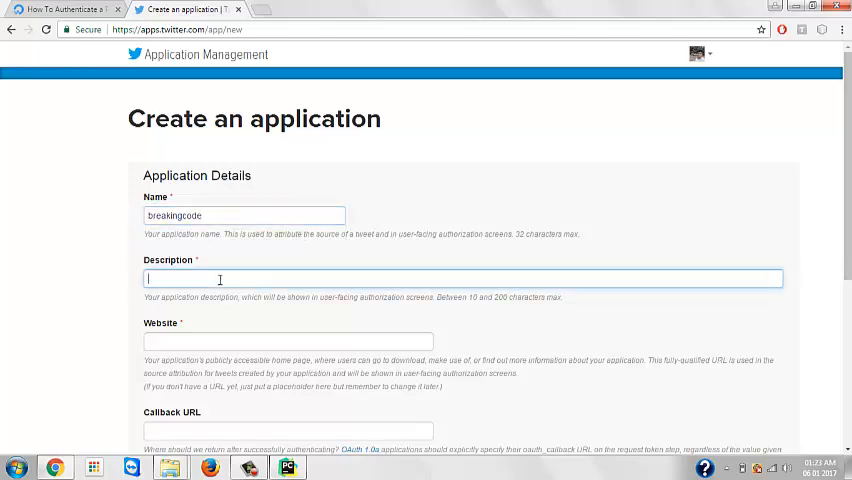
type("just a")
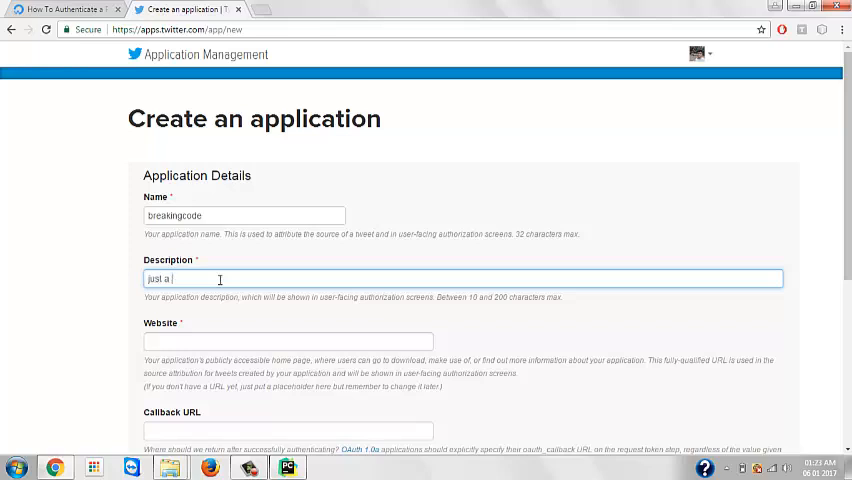
type("normal appl")
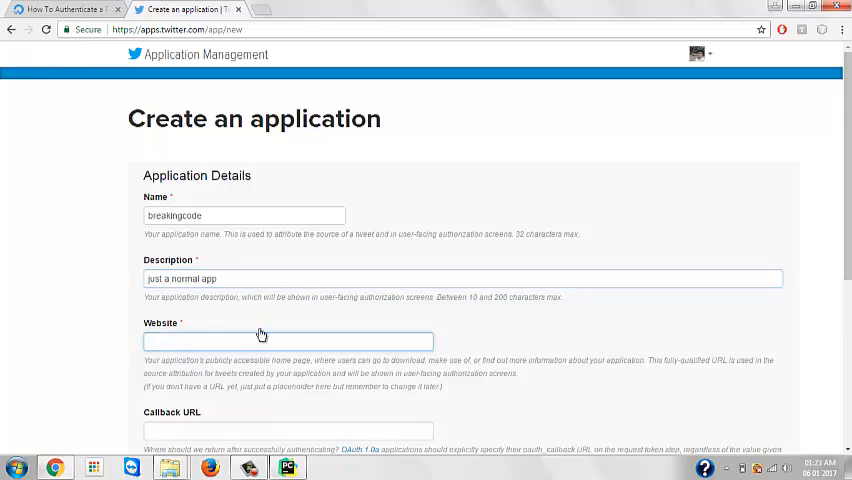
Fill in the Website field and reuse the same address as the Callback URL
scroll("down", 3)
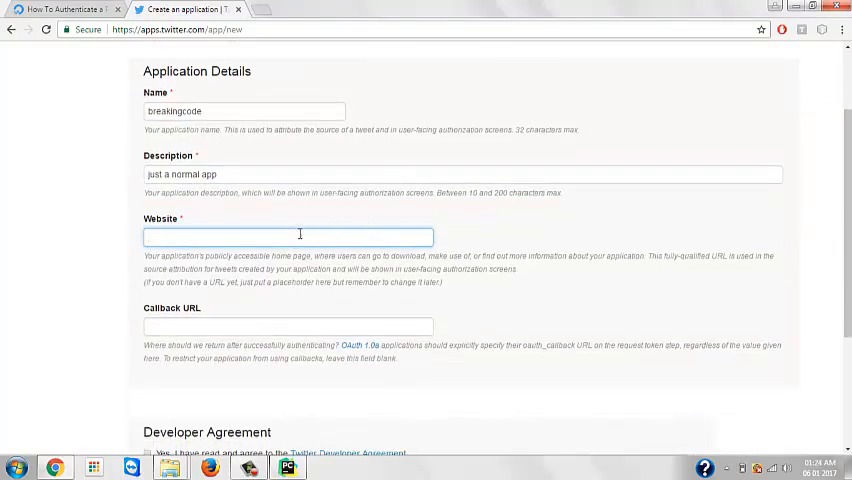
left_click(288, 236)
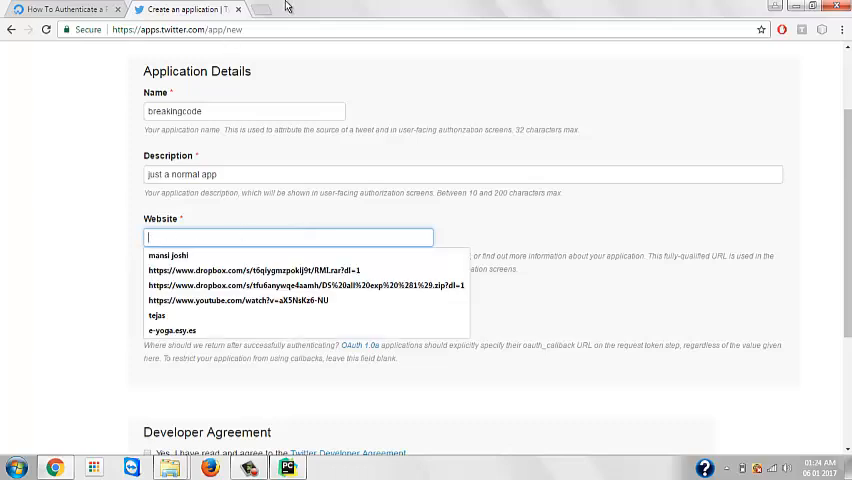
left_click(272, 8)
type("e-yoga.esy.es")
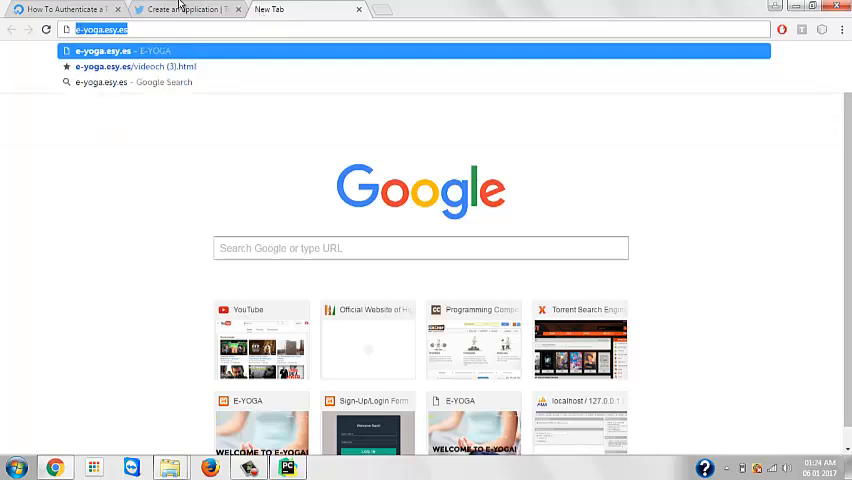
left_click(184, 10)
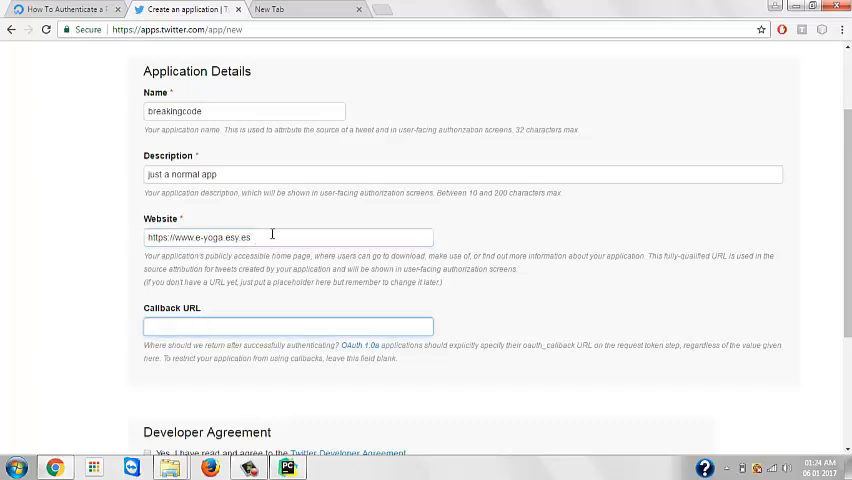
triple_click(244, 236)
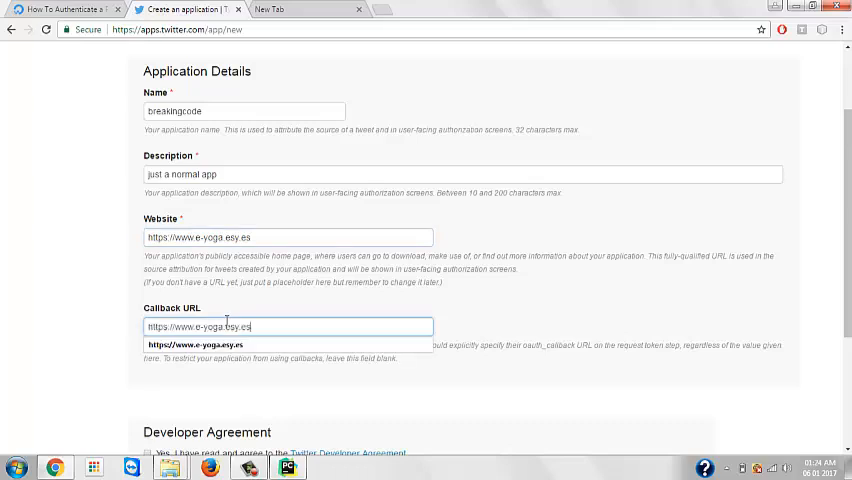
scroll("down", 3)
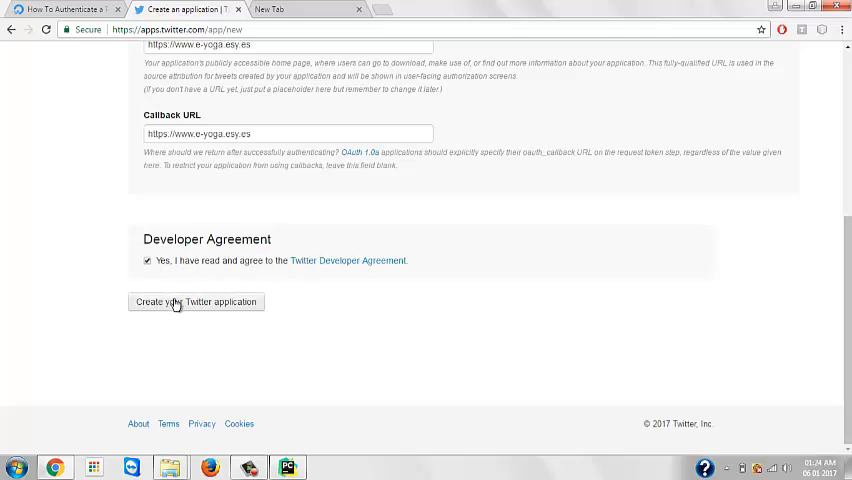
Accept the Developer Agreement and submit 'Create your Twitter application'
left_click(196, 302)
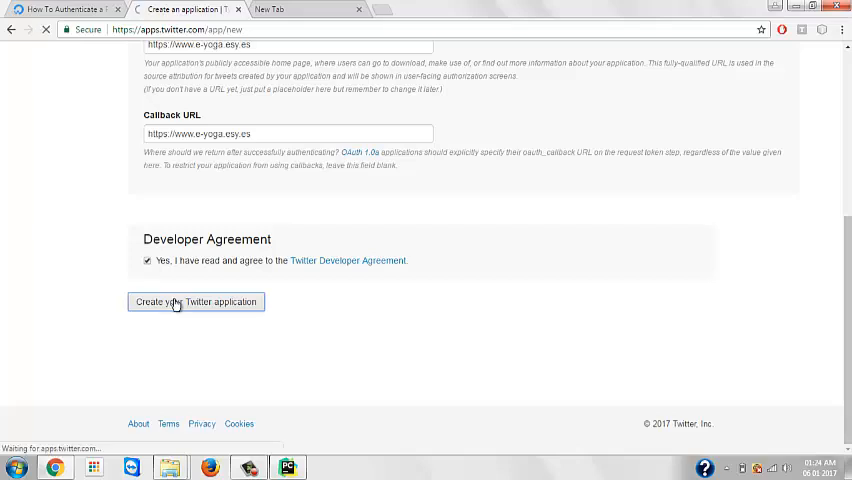
left_click(196, 300)
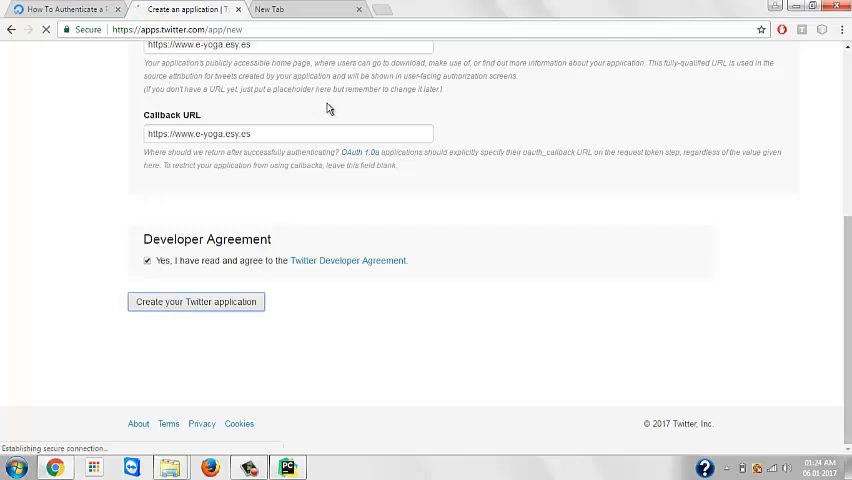
After the 'breakingcode' name-taken error, resubmit the application form
left_click(196, 300)
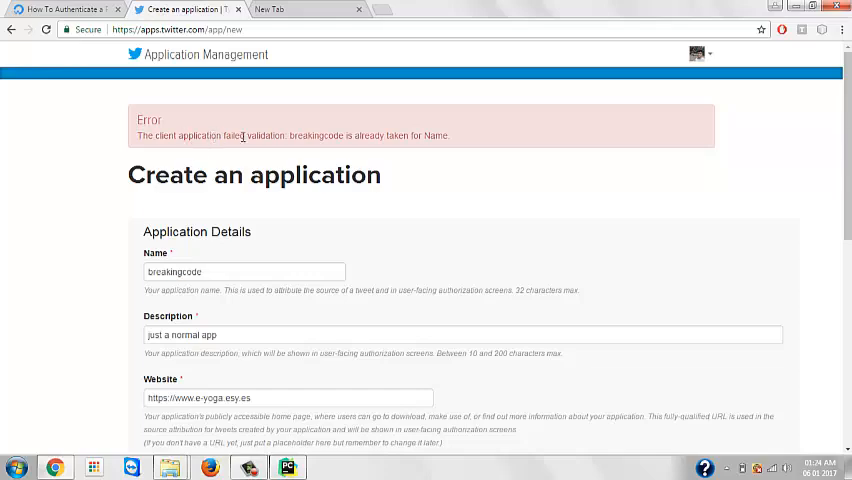
scroll("down", 3)
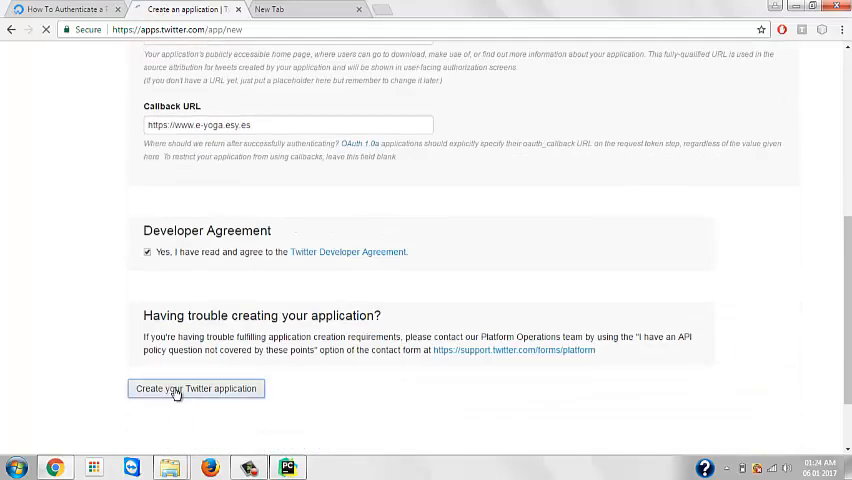
left_click(196, 388)
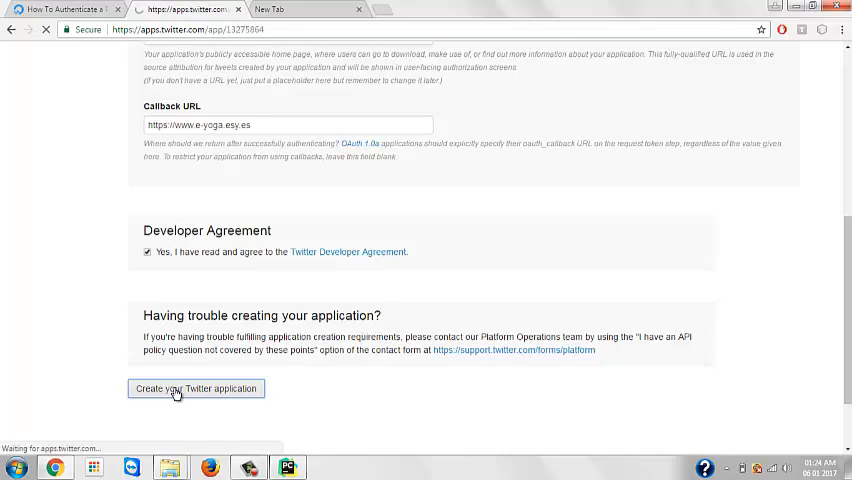
Finish creating the app breakingcode6764763 and review it alongside the PyCharm script
left_click(196, 388)
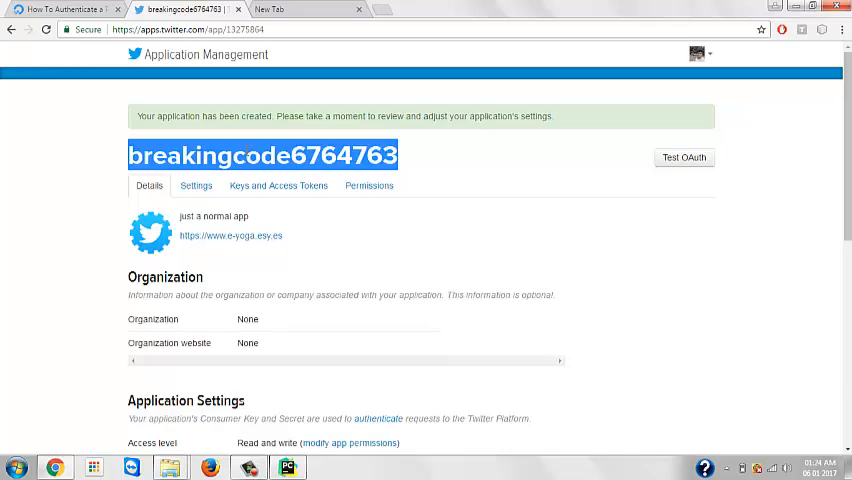
scroll("down", 3)
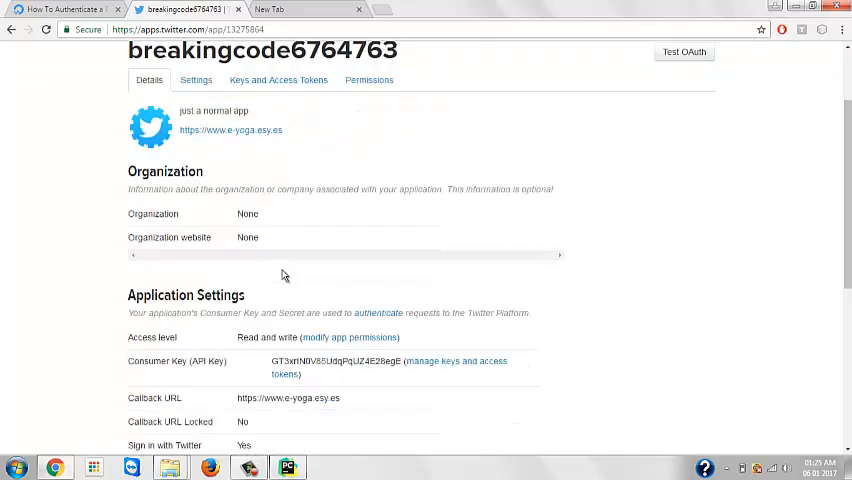
left_click(288, 468)
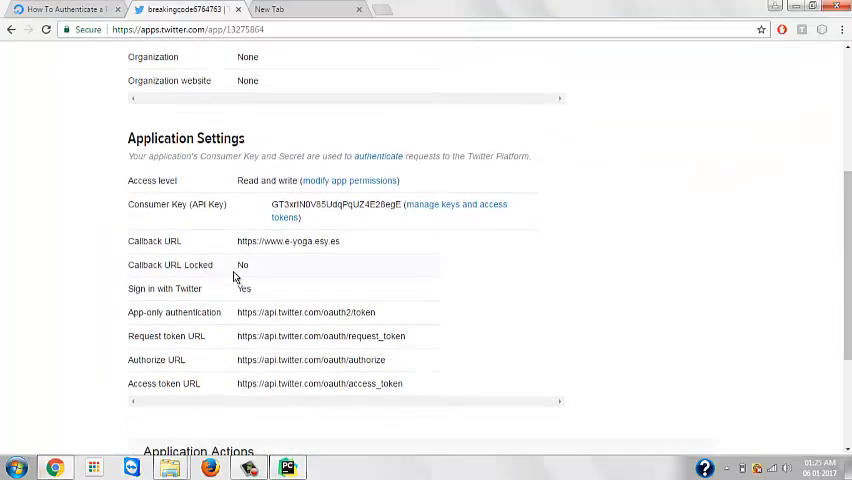
scroll("down", 3)
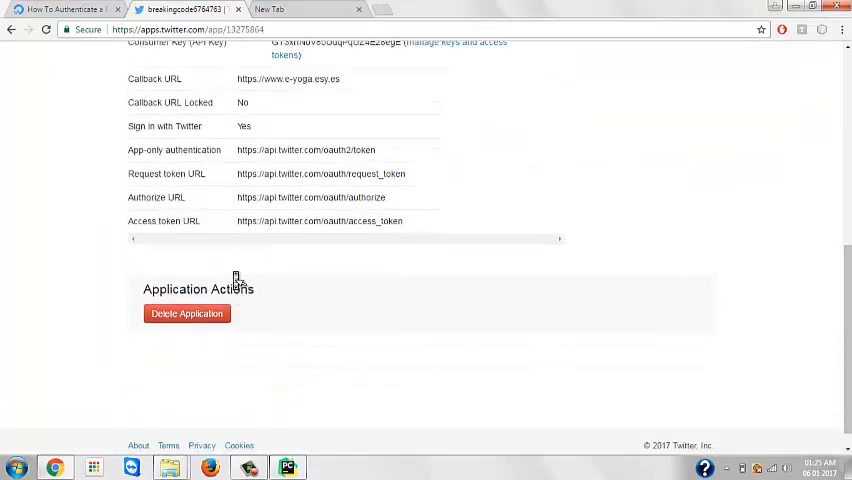
scroll("up", 3)
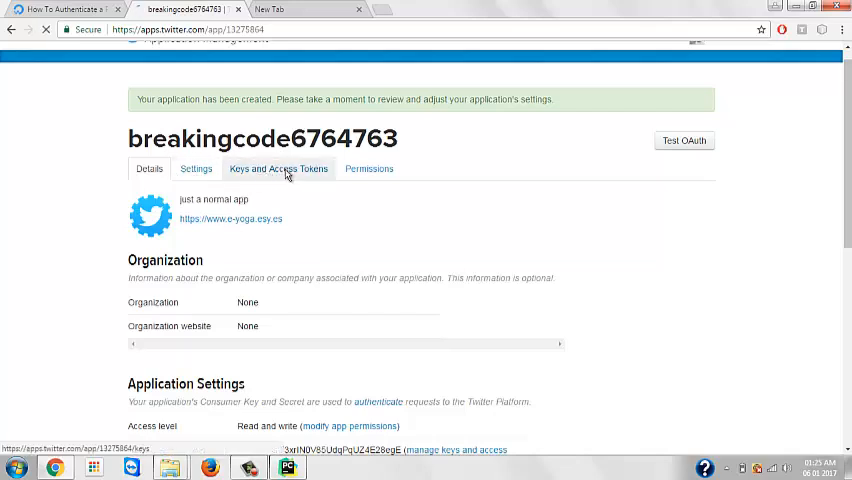
Copy the Consumer Key from Keys and Access Tokens into ckey in stream.py
left_click(278, 168)
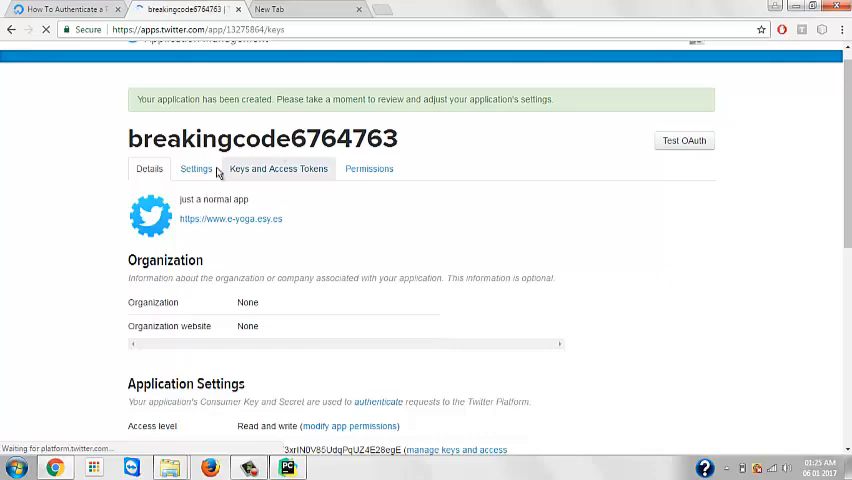
scroll("down", 3)
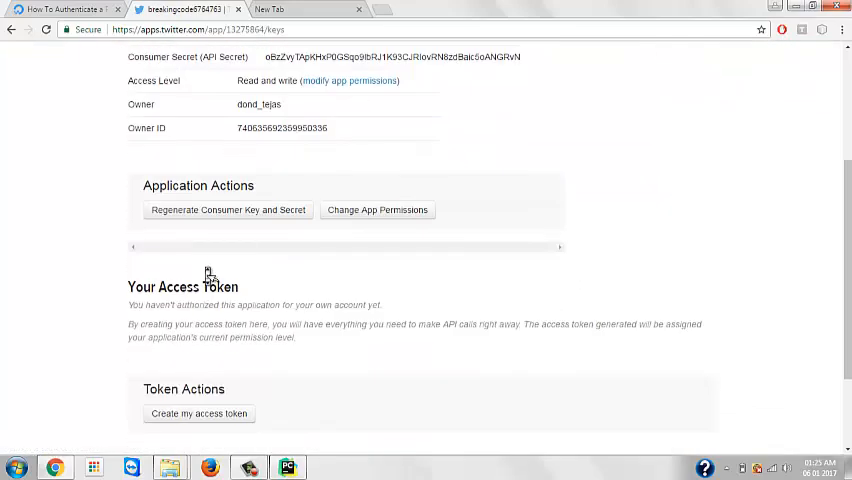
scroll("up", 3)
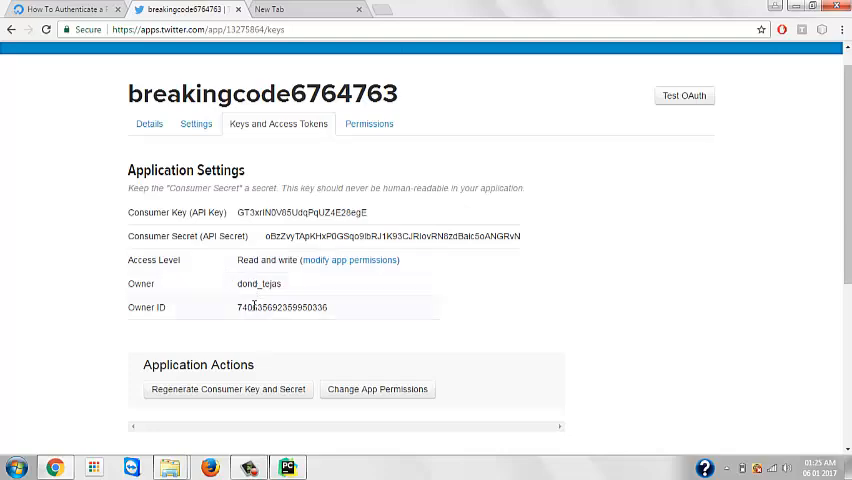
scroll("down", 3)
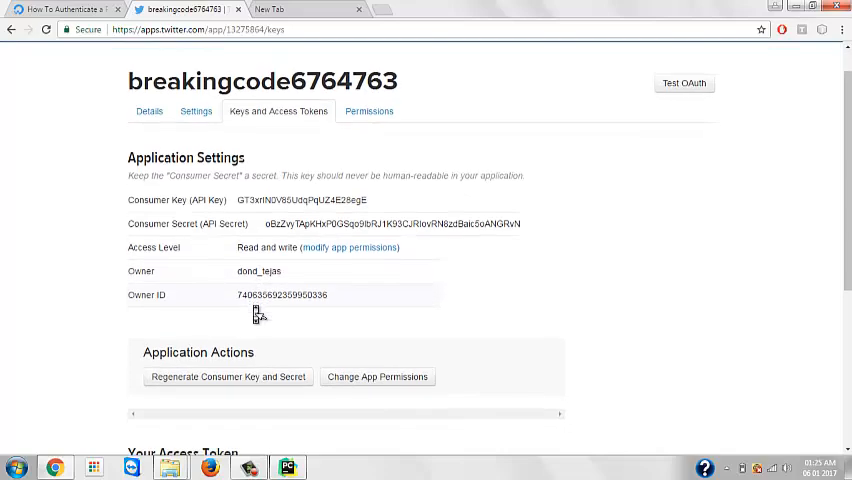
scroll("down", 3)
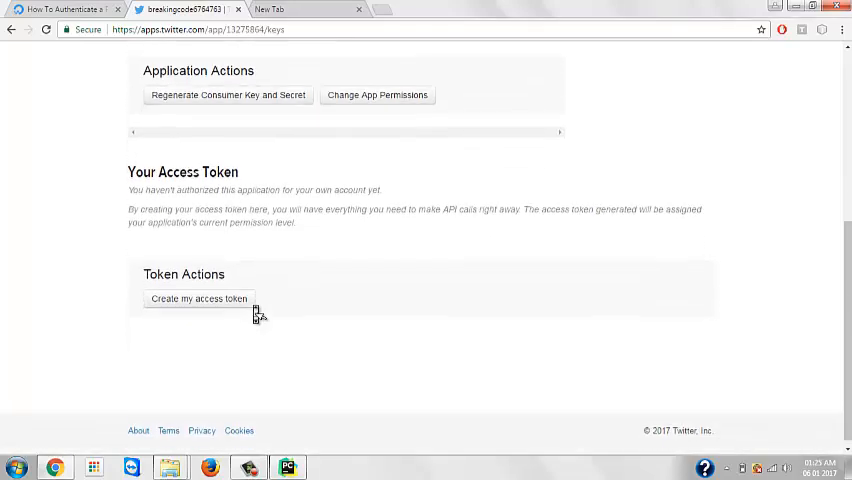
scroll("up", 3)
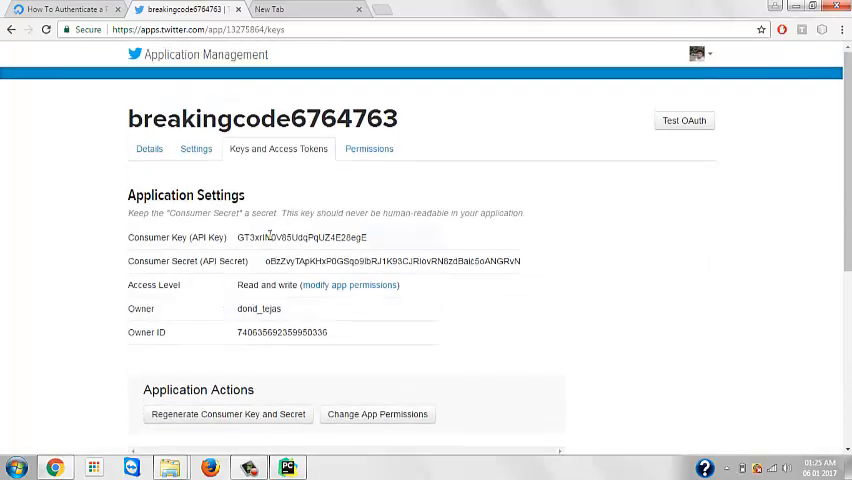
double_click(300, 236)
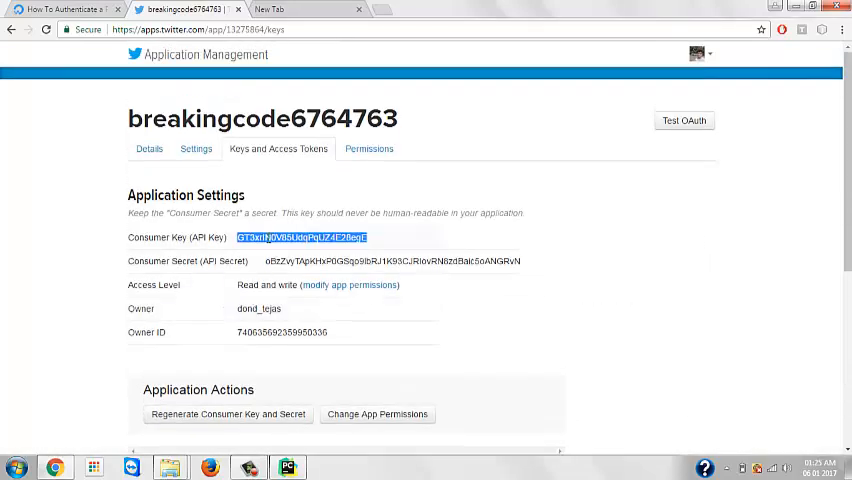
left_click(288, 468)
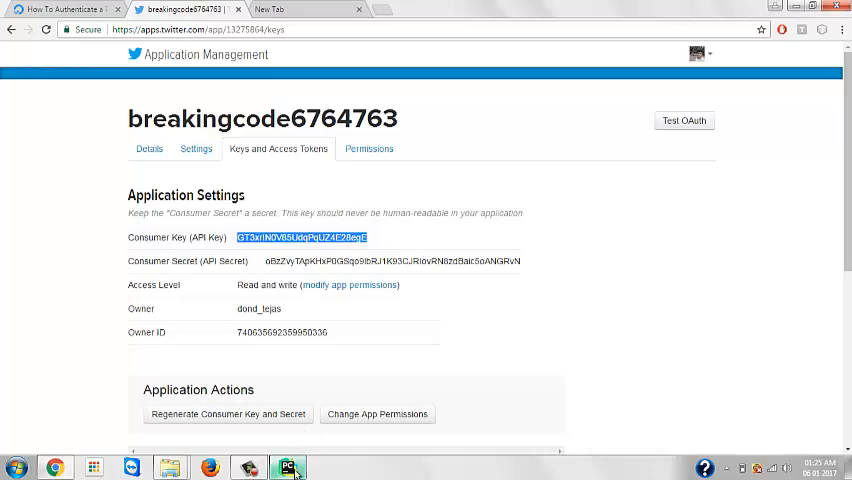
left_click(288, 468)
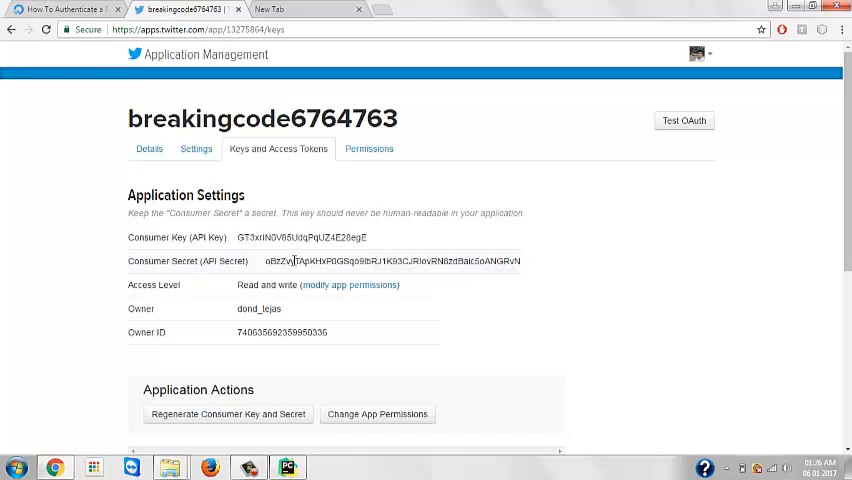
Select the Consumer Secret to carry it over to the script
double_click(392, 260)
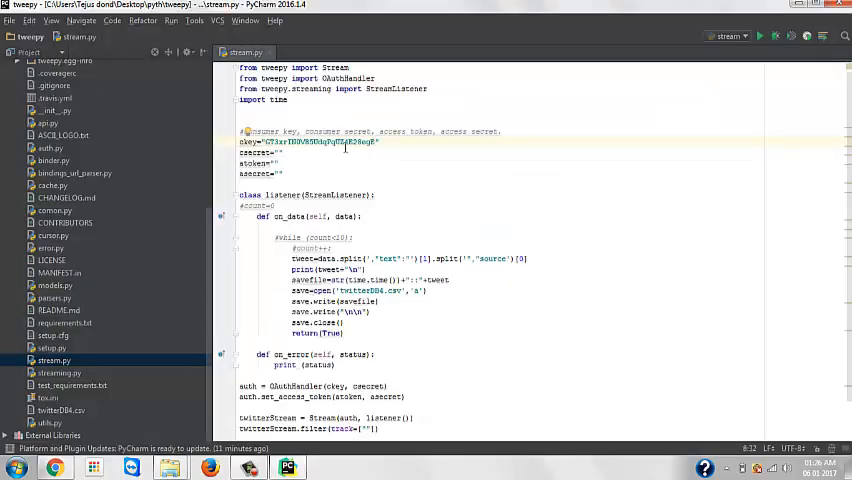
left_click(280, 152)
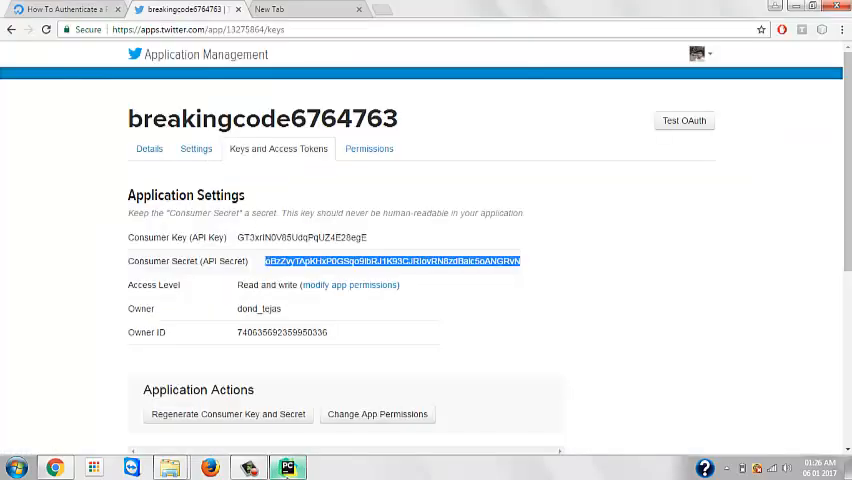
left_click(288, 468)
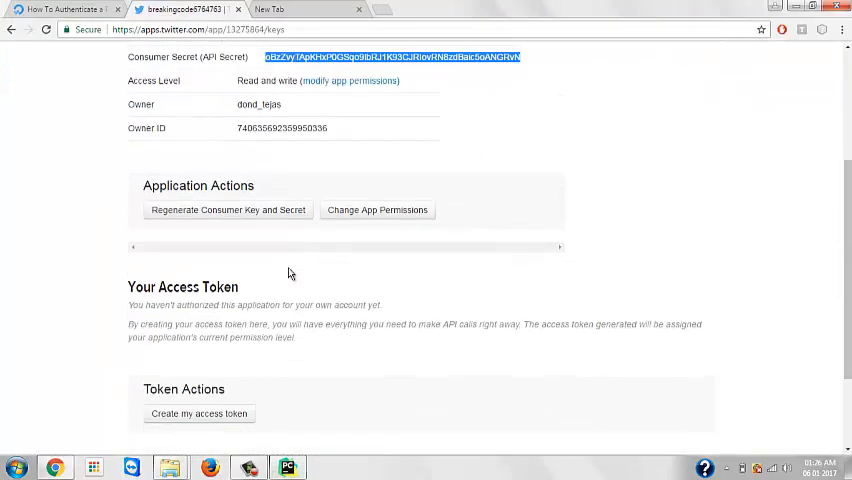
scroll("down", 3)
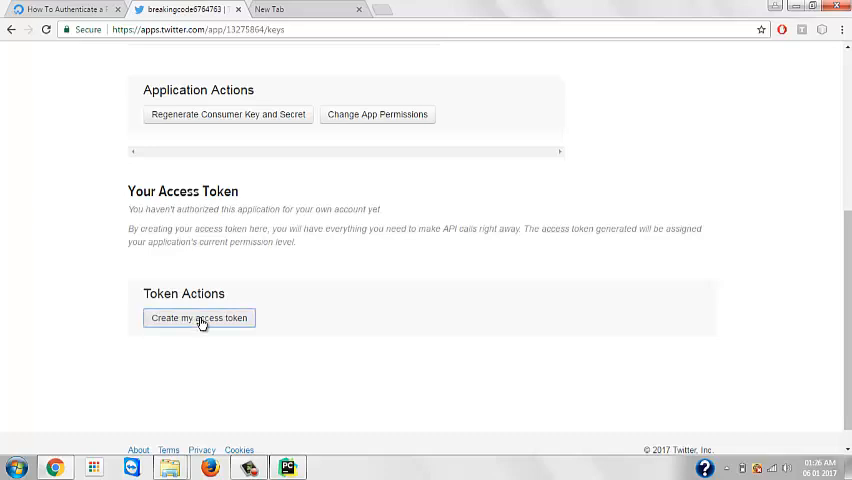
left_click(200, 318)
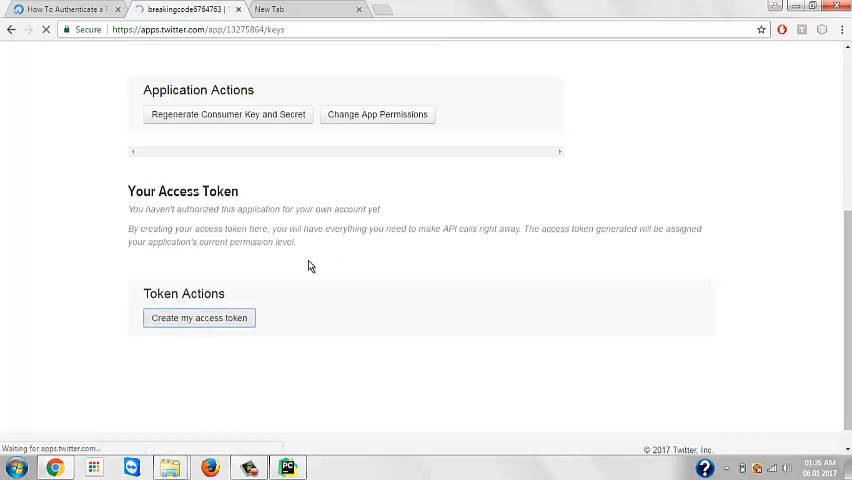
left_click(198, 316)
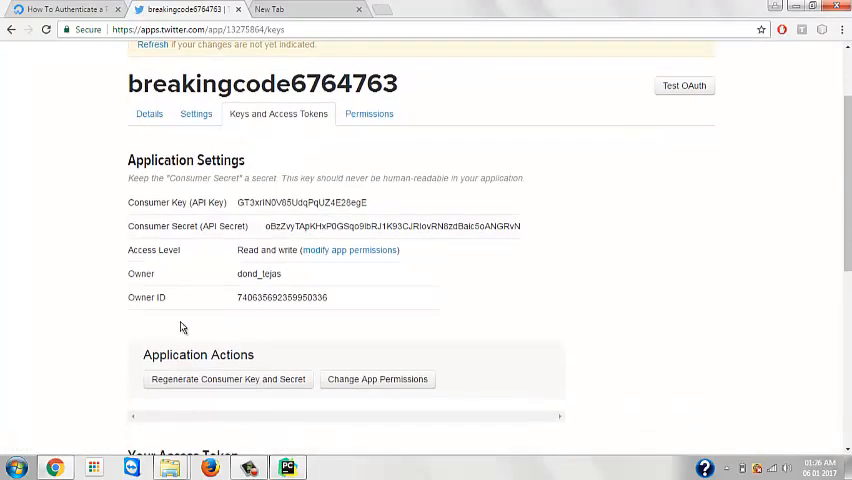
scroll("down", 3)
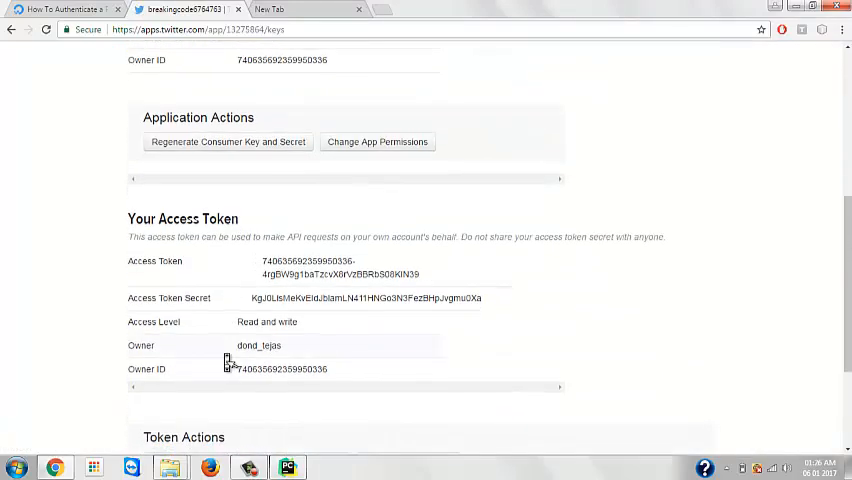
scroll("down", 3)
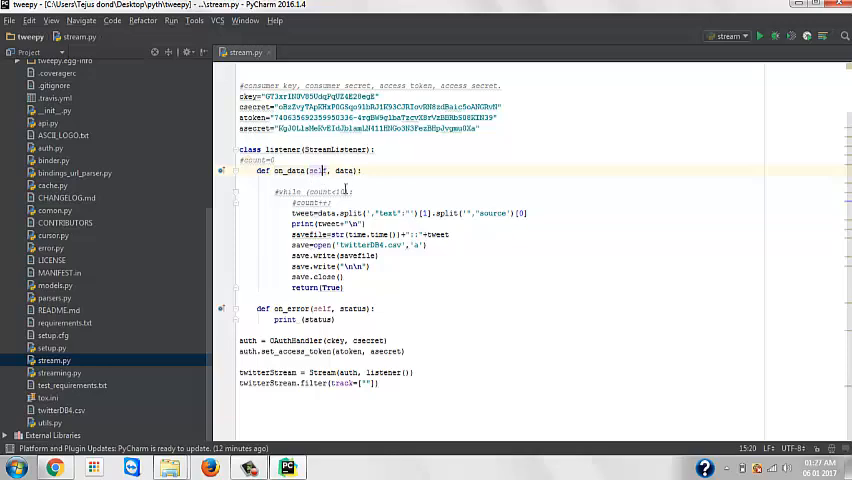
mouse_move(330, 202)
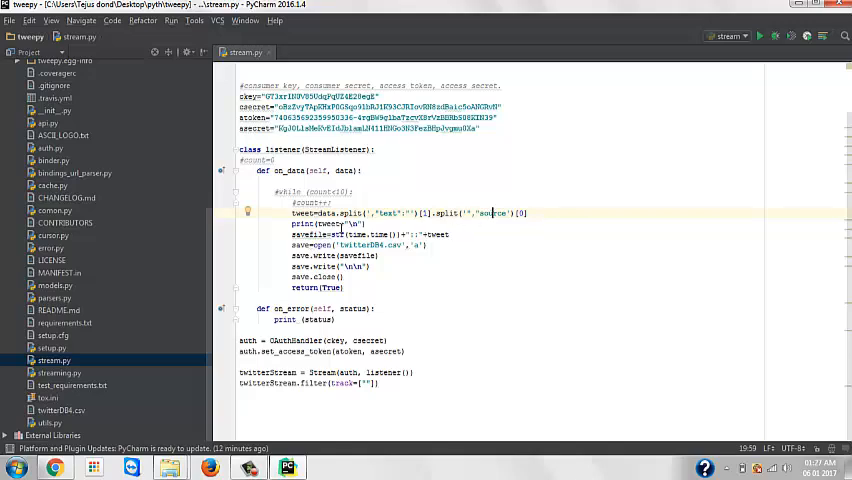
mouse_move(328, 234)
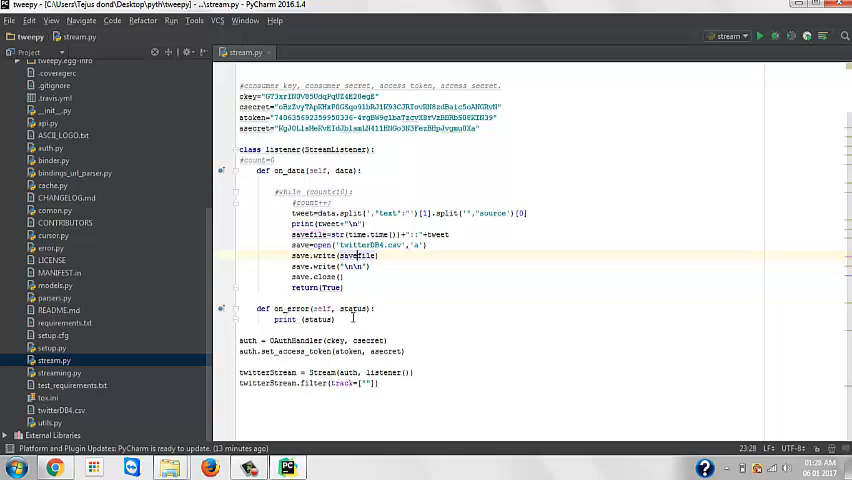
Change the twitterStream.filter track keyword to 'modi'
double_click(318, 320)
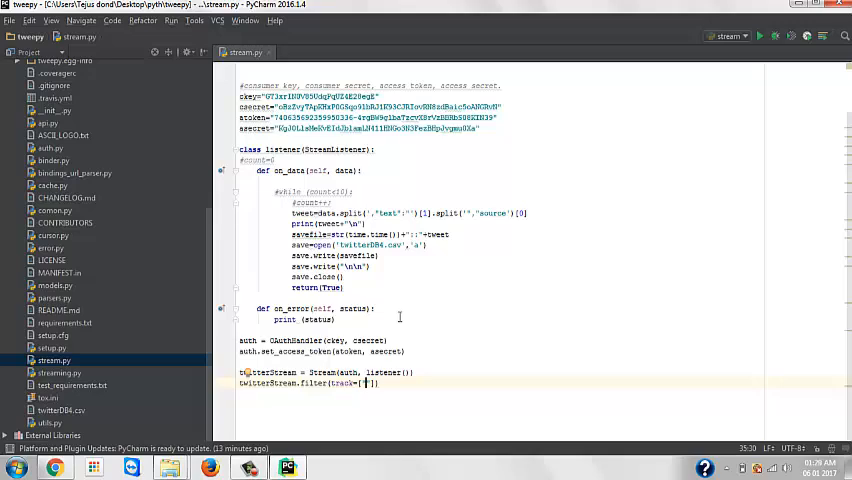
type("break")
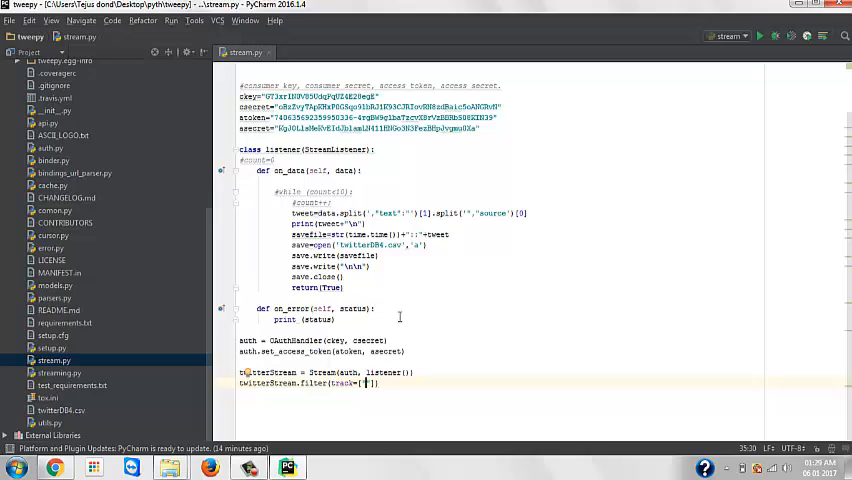
type("modi")
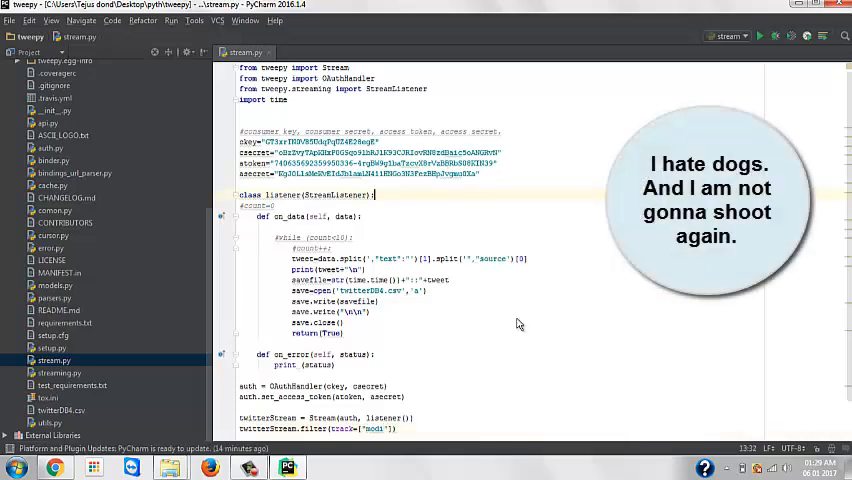
Run stream.py and watch live tweets about Modi print in the Run console
left_click(760, 36)
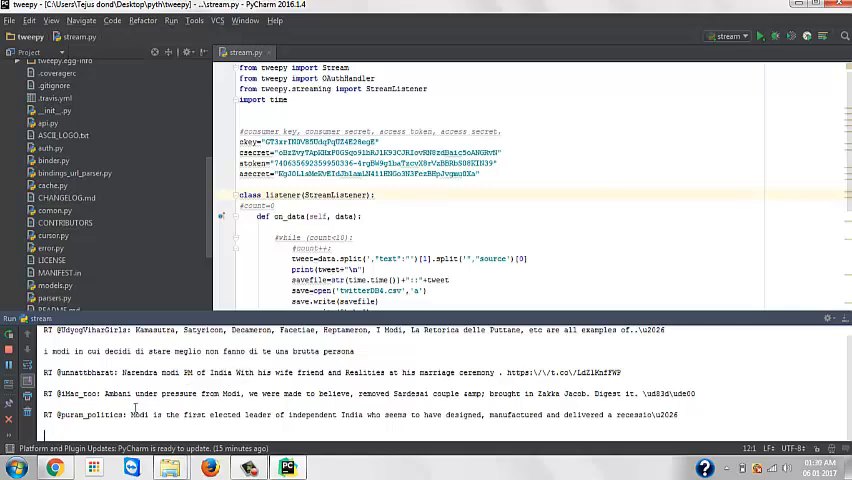
scroll("down", 3)
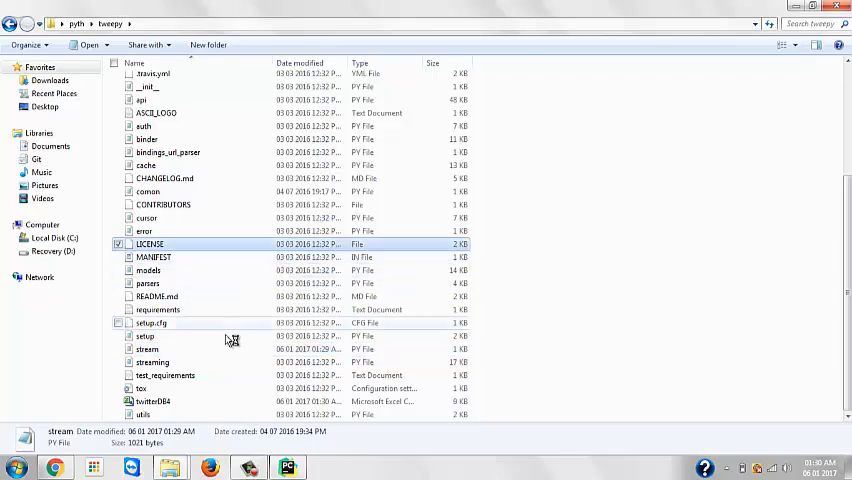
Select twitterDB4.csv in the tweepy folder to watch its size grow
left_click(152, 400)
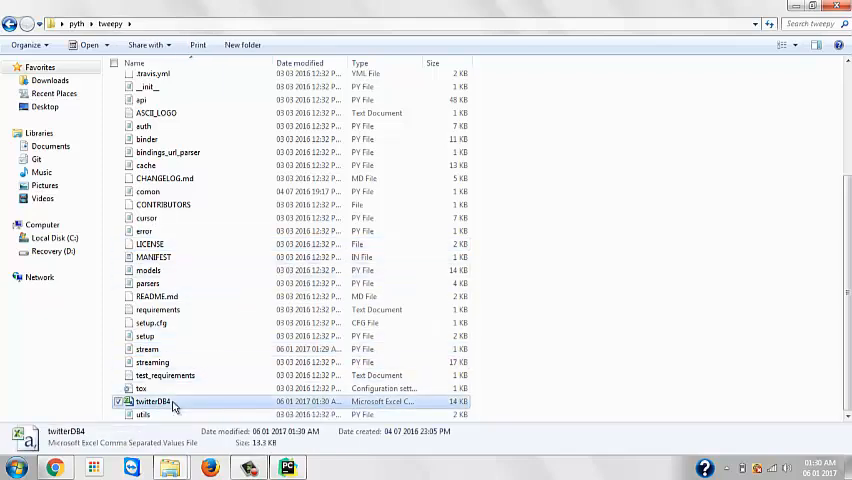
mouse_move(544, 400)
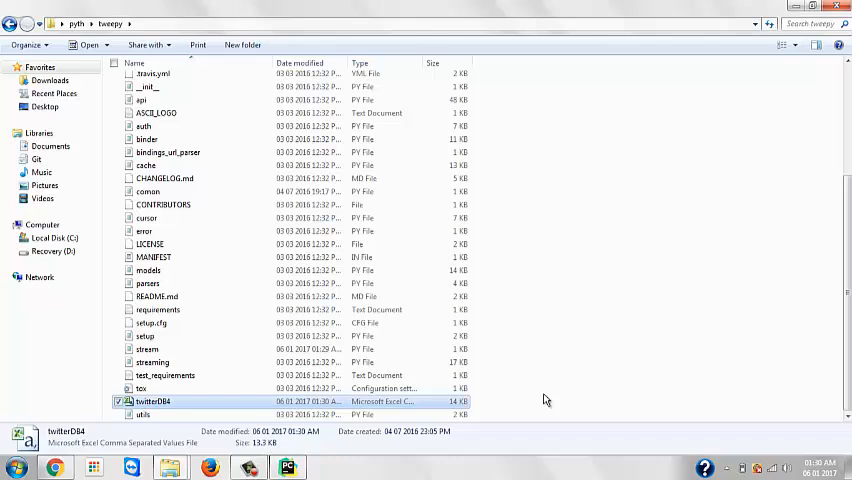
mouse_move(472, 408)
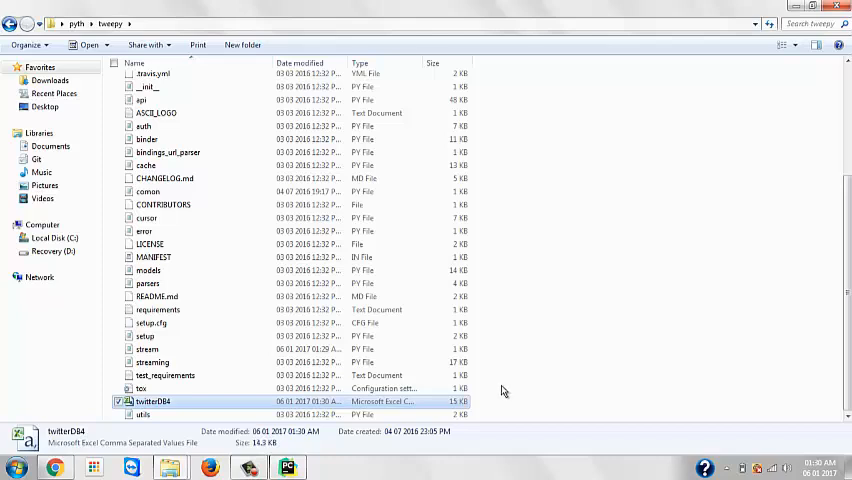
mouse_move(450, 412)
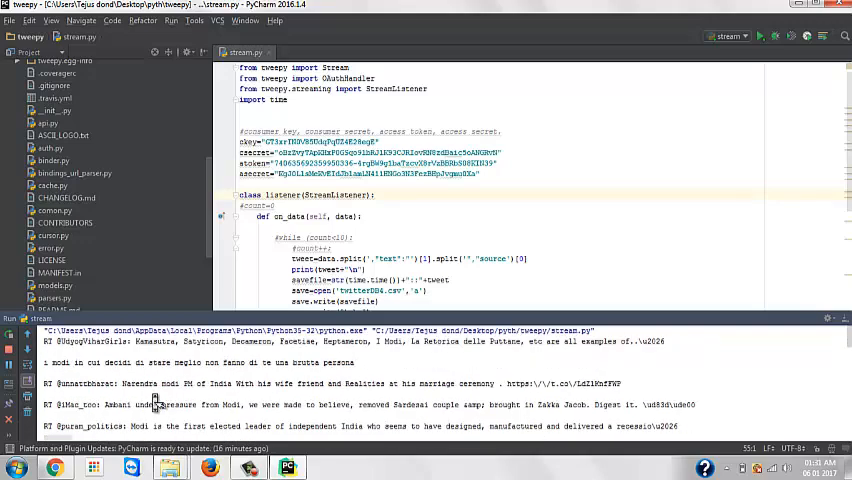
Return to stream.py in PyCharm and highlight the tweepy module in the import line
left_click(356, 184)
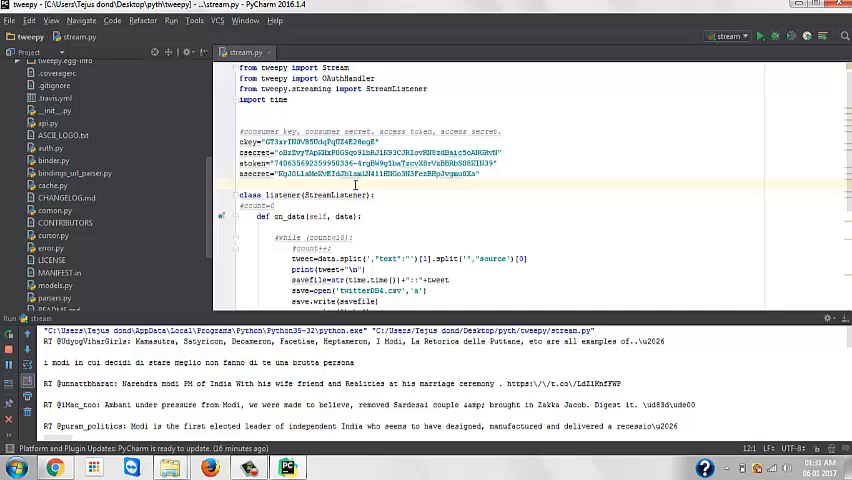
double_click(272, 68)
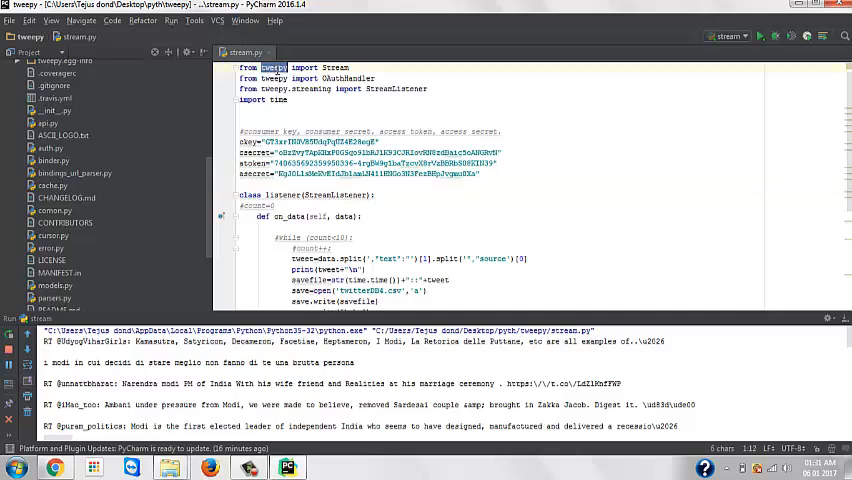
scroll("down", 3)
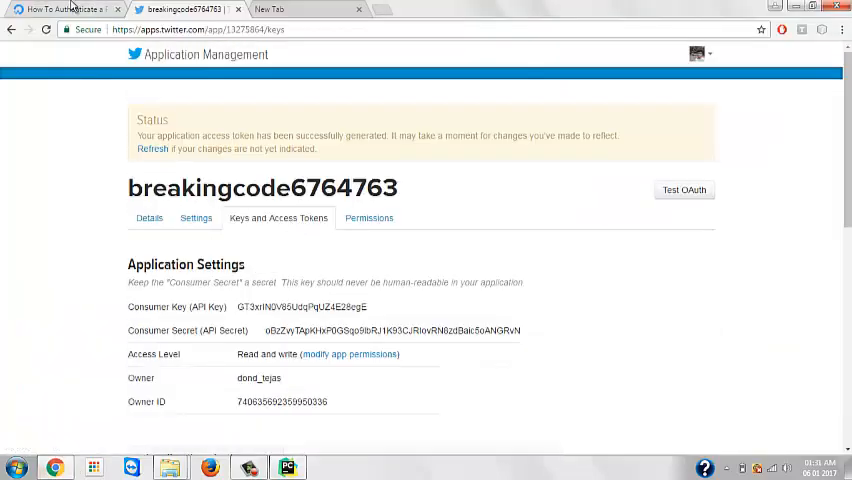
Revisit the DigitalOcean Tweepy tutorial from its top, then return to the breakingcode6764763 keys page
left_click(64, 8)
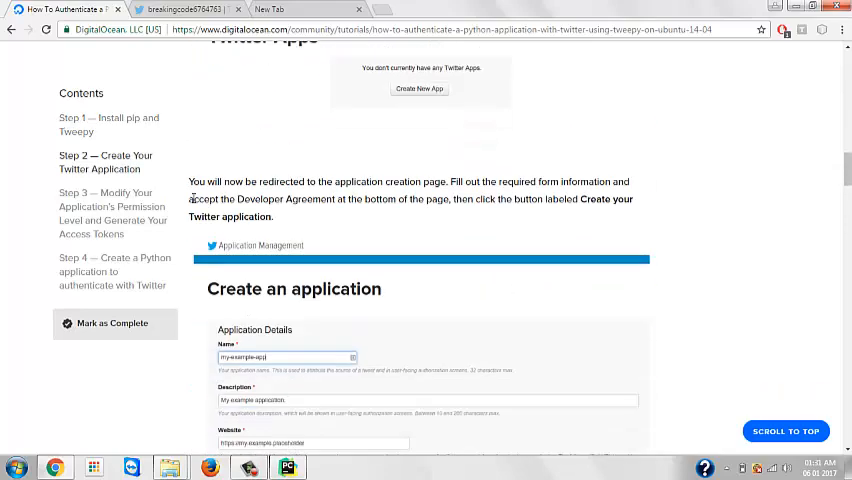
scroll("up", 3)
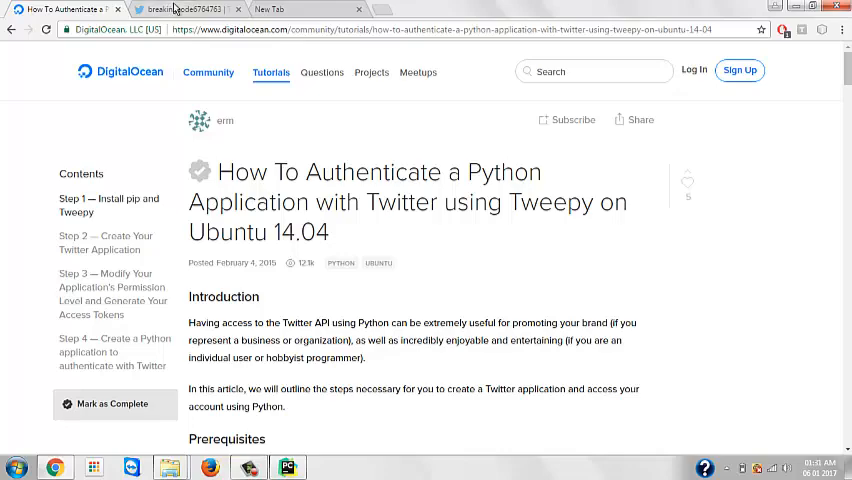
left_click(180, 8)
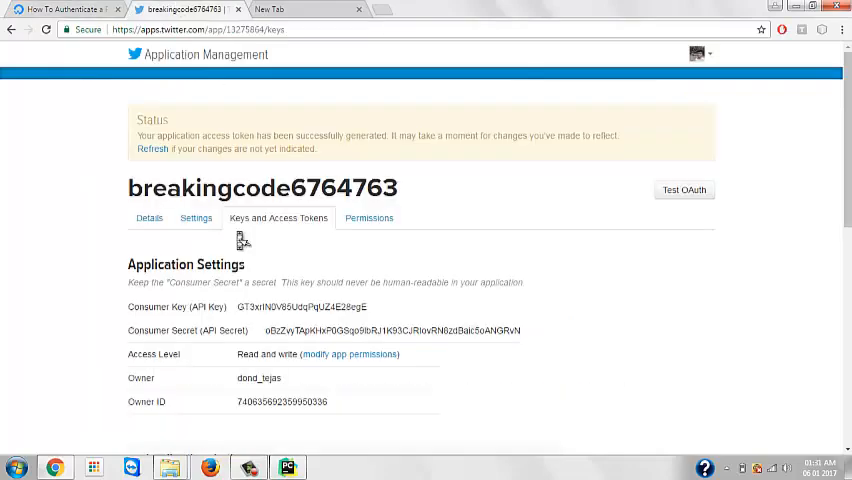
mouse_move(200, 330)
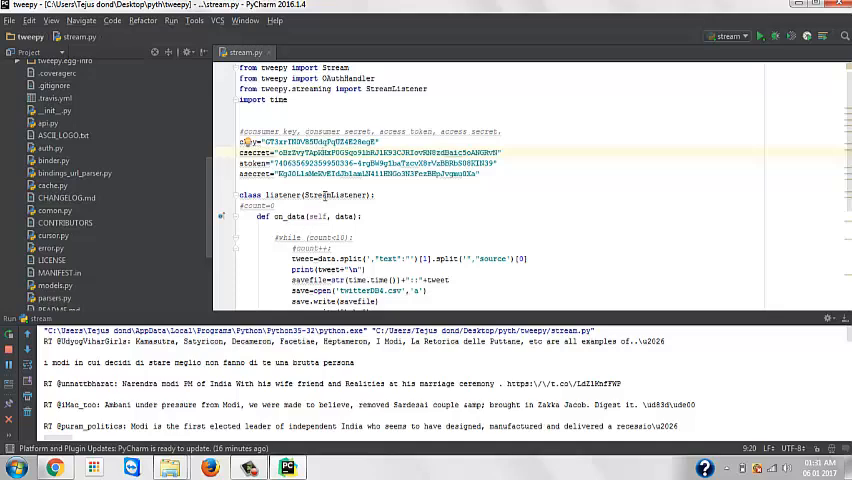
Scroll through stream.py's on_data, on_error and stream filter code in PyCharm
scroll("down", 3)
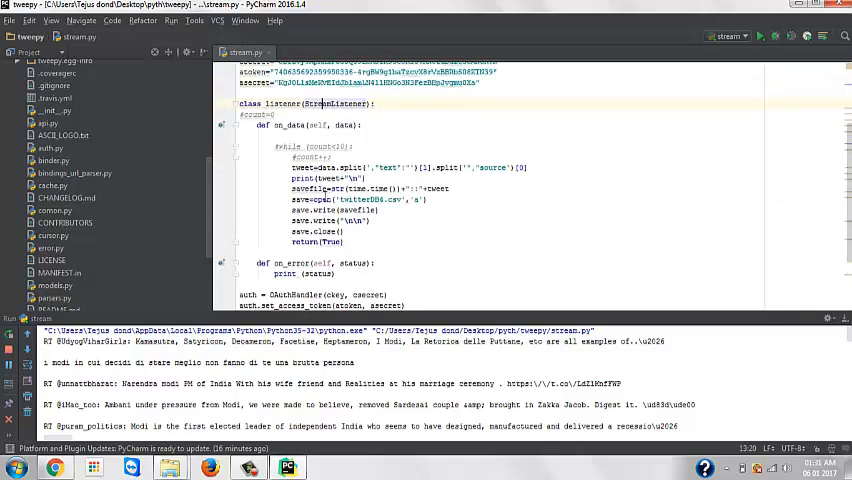
scroll("up", 3)
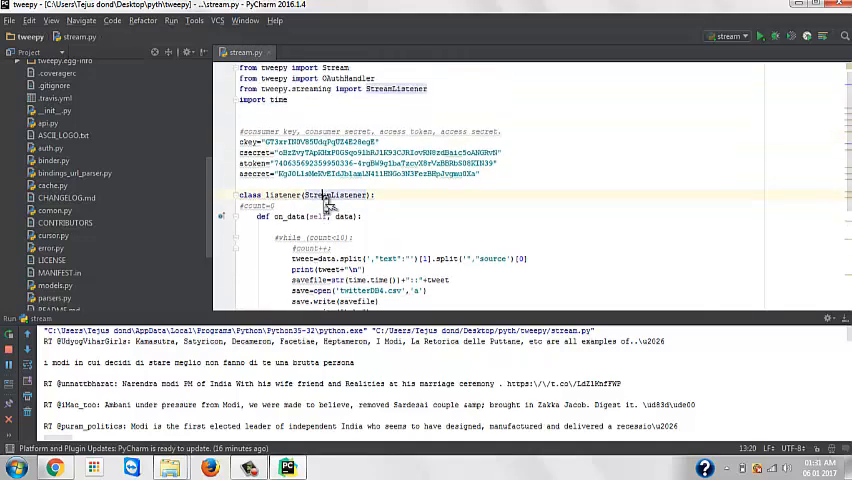
scroll("down", 3)
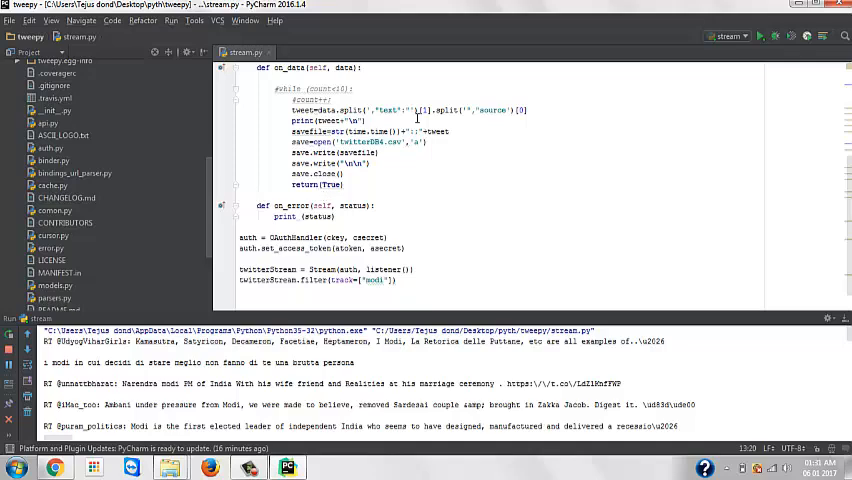
mouse_move(384, 264)
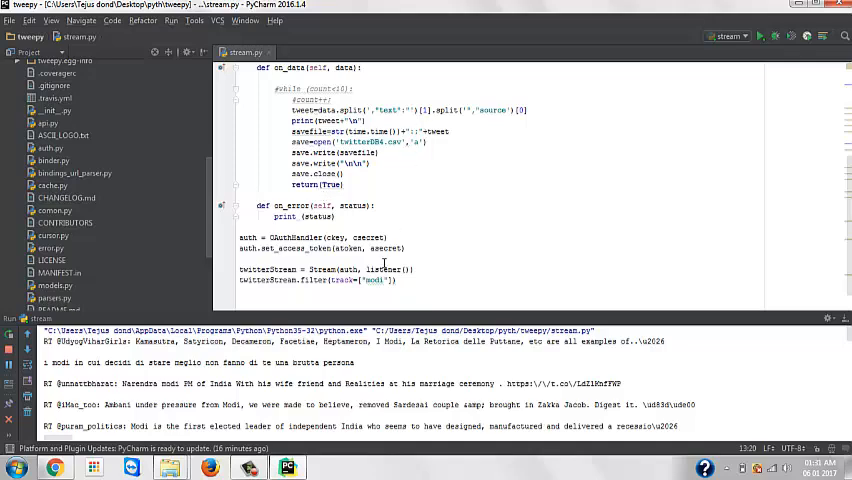